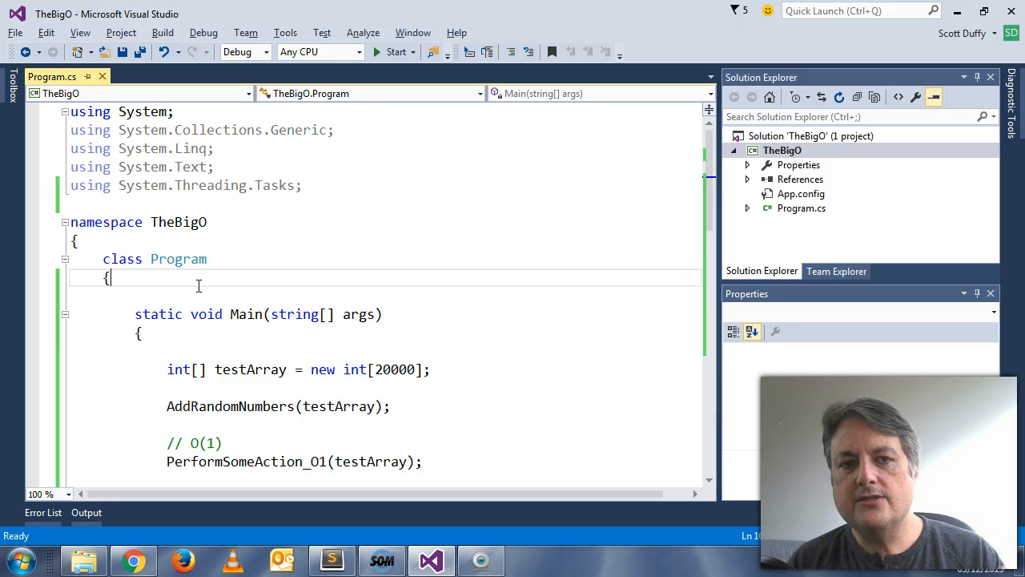
pyautogui.moveTo(215, 269)
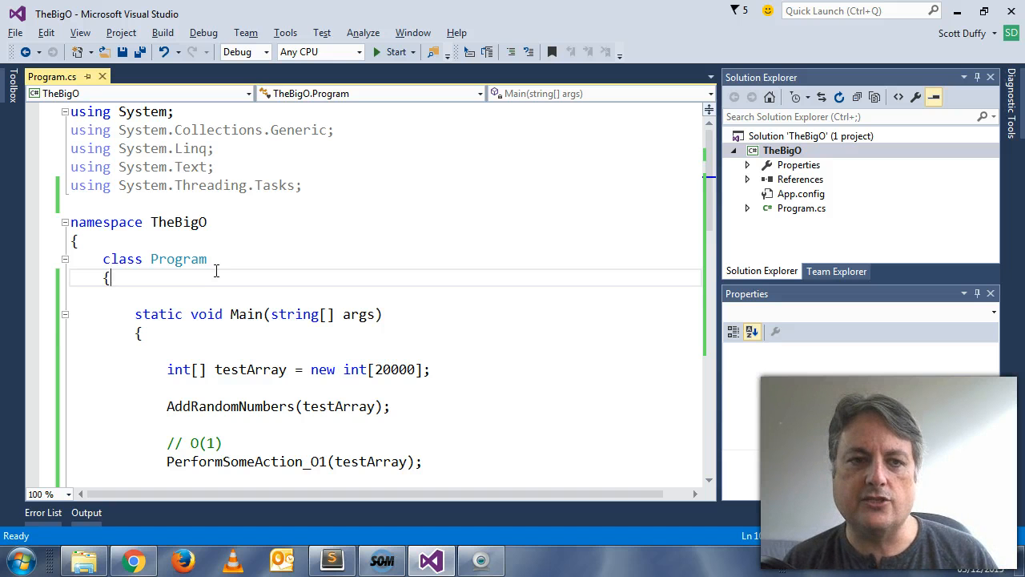
# Step: Review the O(1) and O(n^2) functions in Main, then collapse PerformSomeAction_On2 and expand PerformSomeAction_Ologn
pyautogui.scroll(-3)
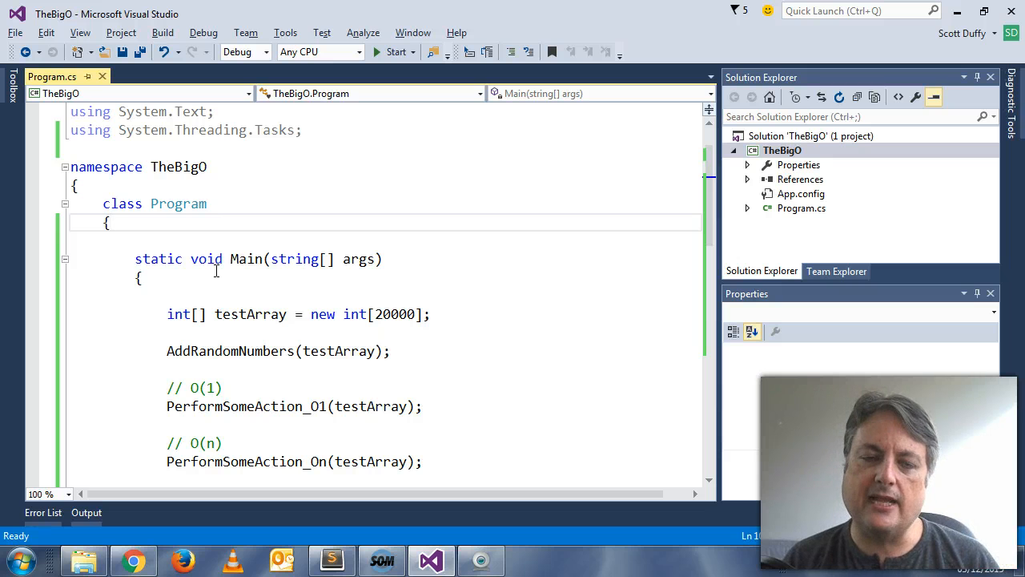
pyautogui.scroll(-3)
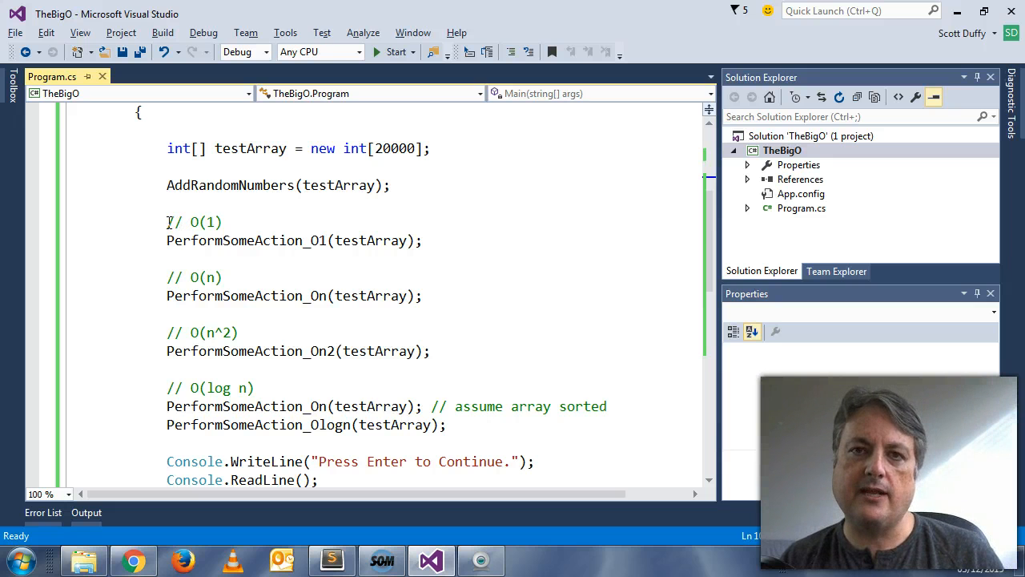
pyautogui.doubleClick(192, 221)
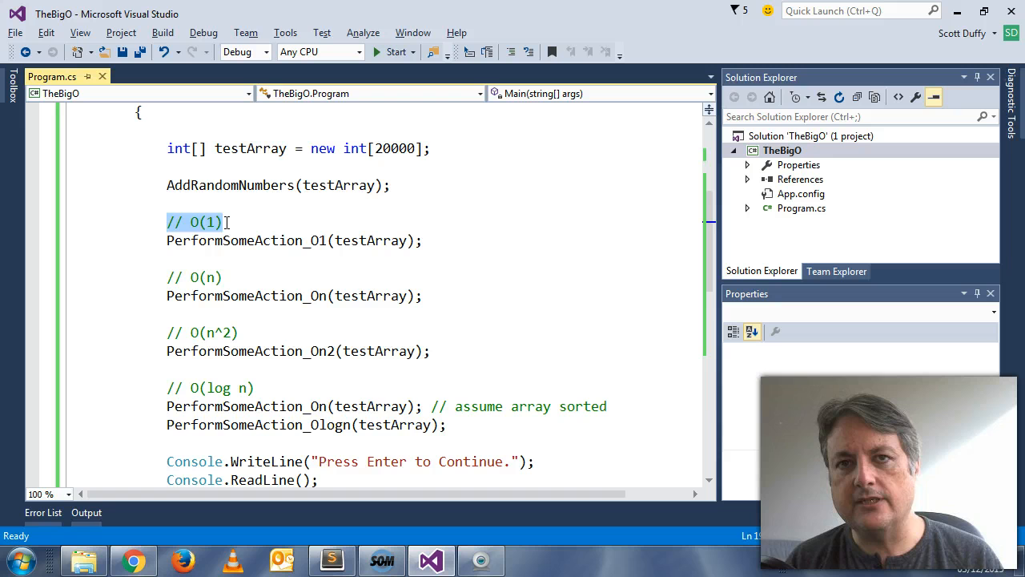
pyautogui.scroll(-3)
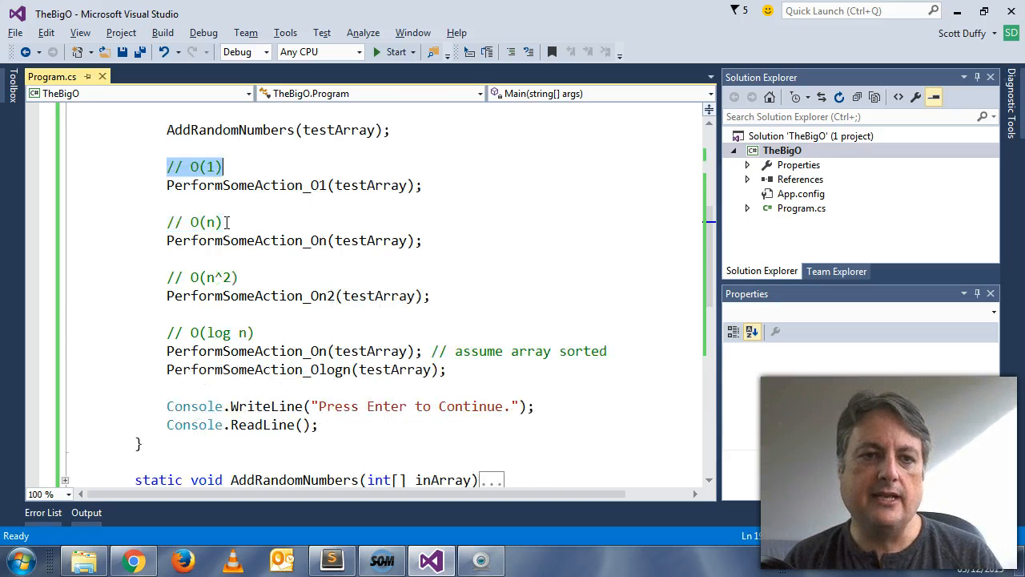
pyautogui.scroll(-3)
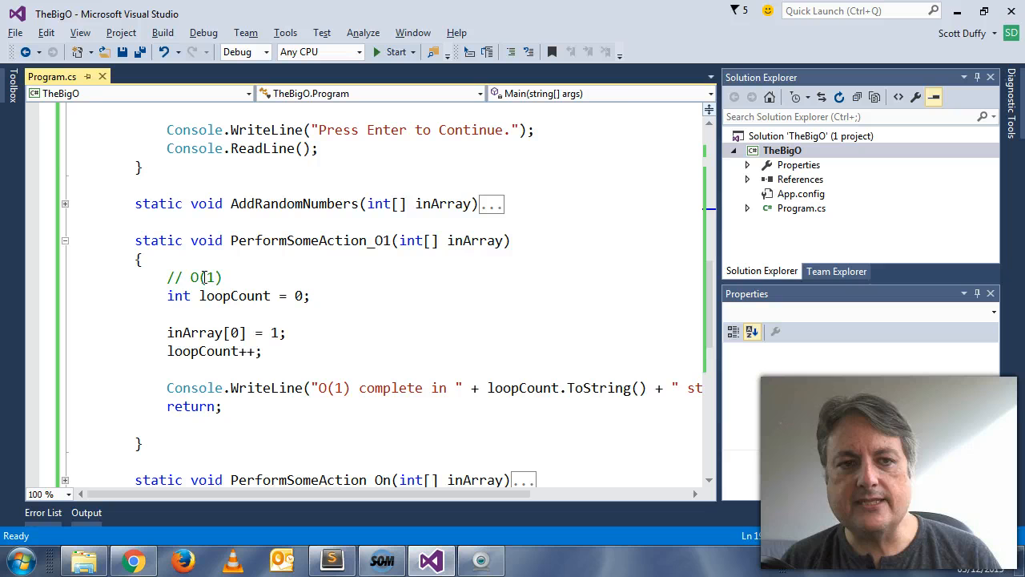
pyautogui.click(211, 279)
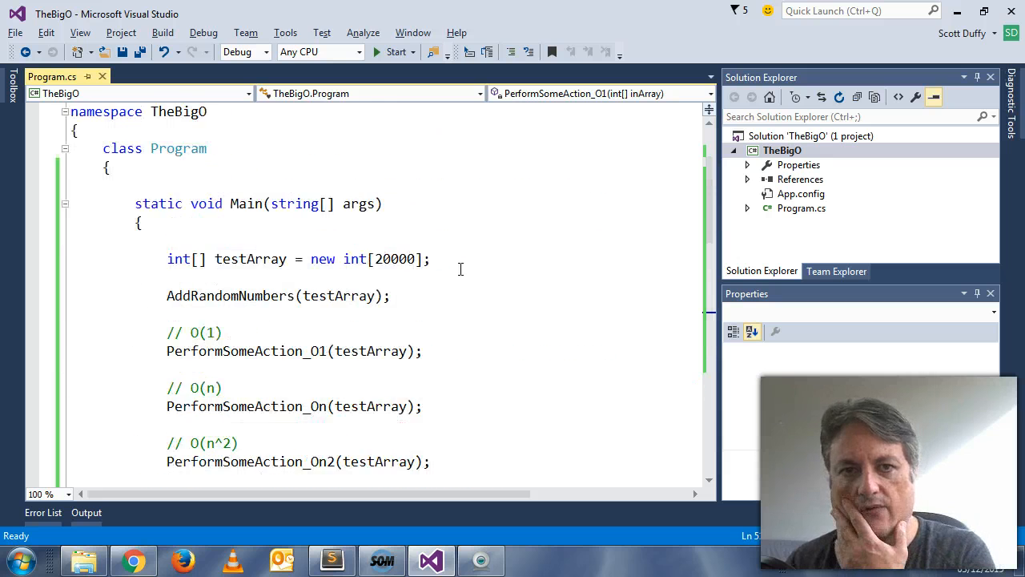
pyautogui.scroll(-3)
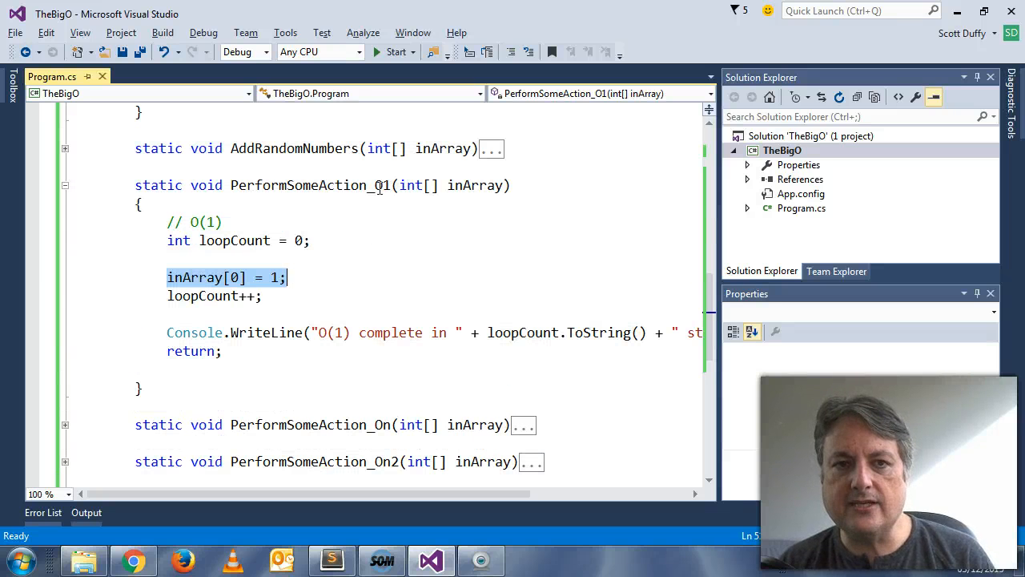
pyautogui.moveTo(237, 278)
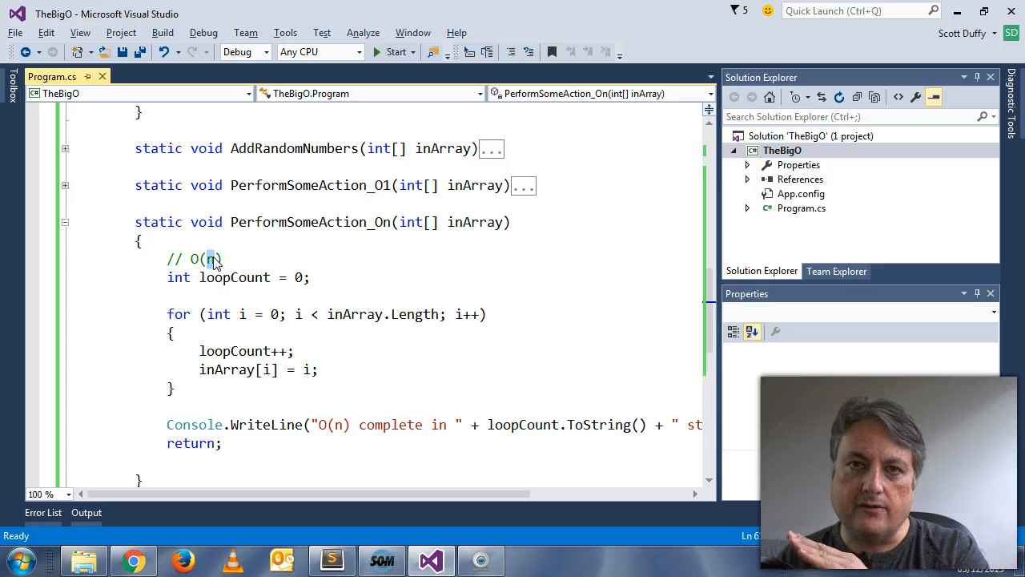
pyautogui.moveTo(214, 269)
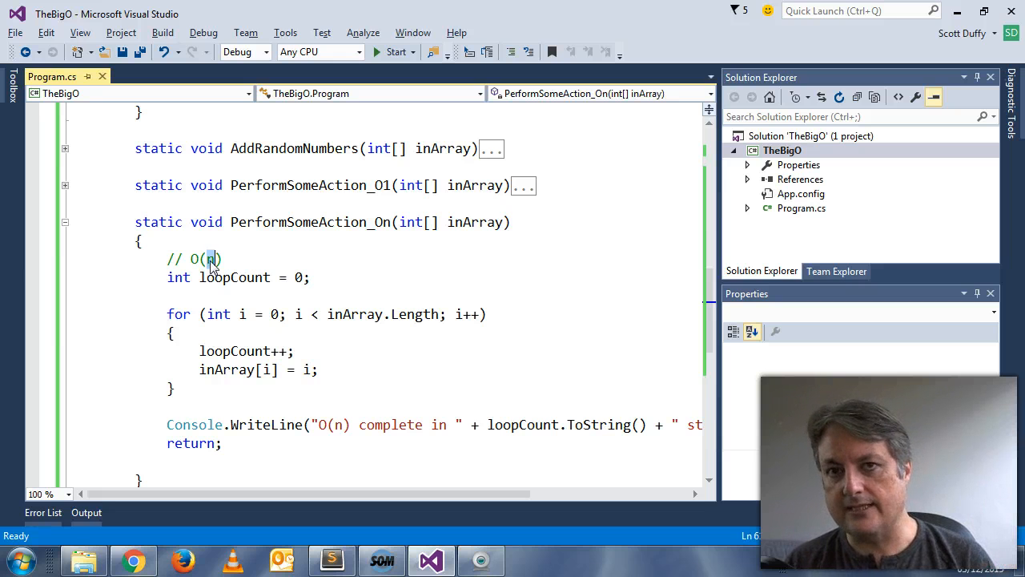
pyautogui.moveTo(233, 278)
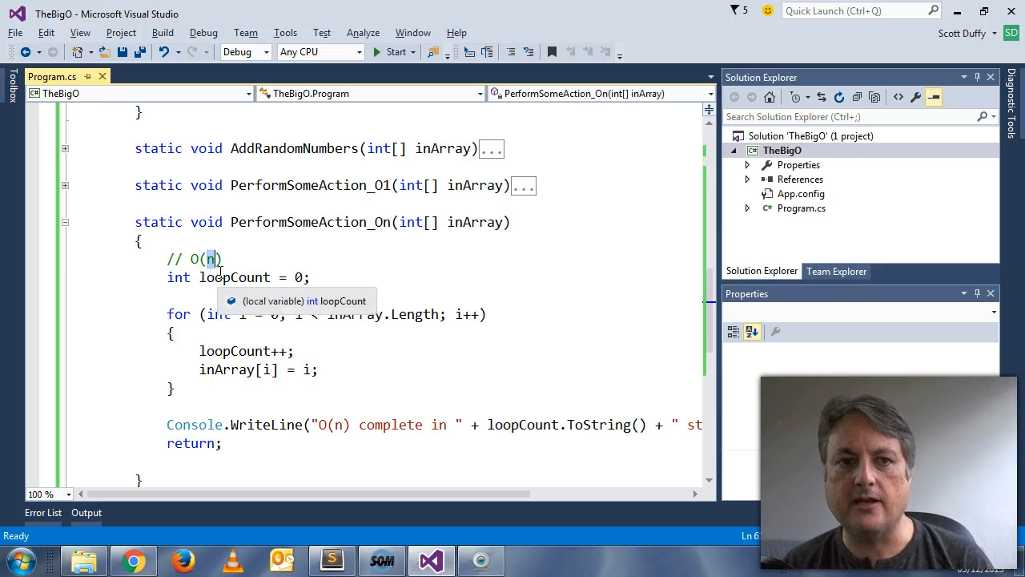
pyautogui.scroll(-3)
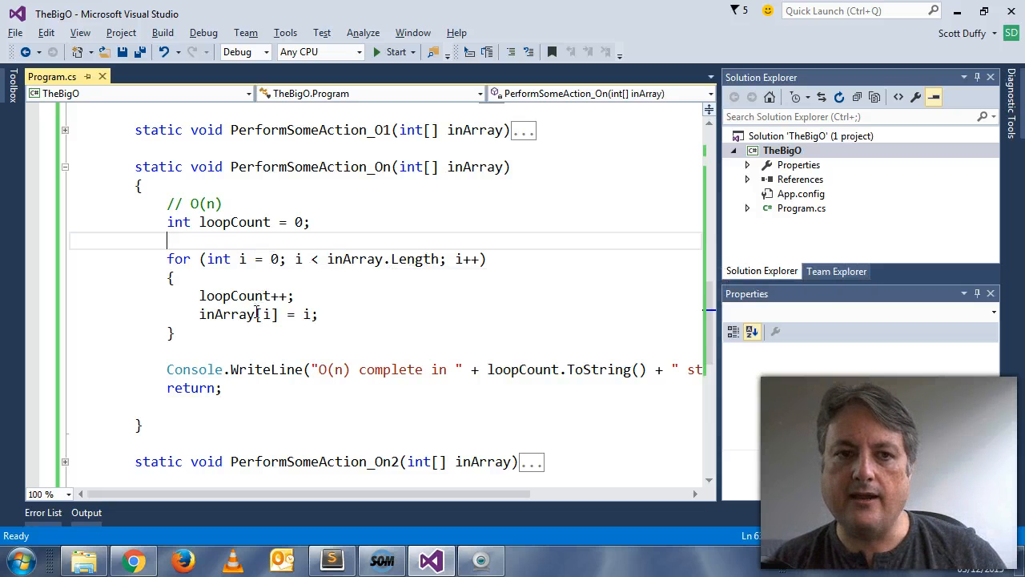
pyautogui.moveTo(227, 314)
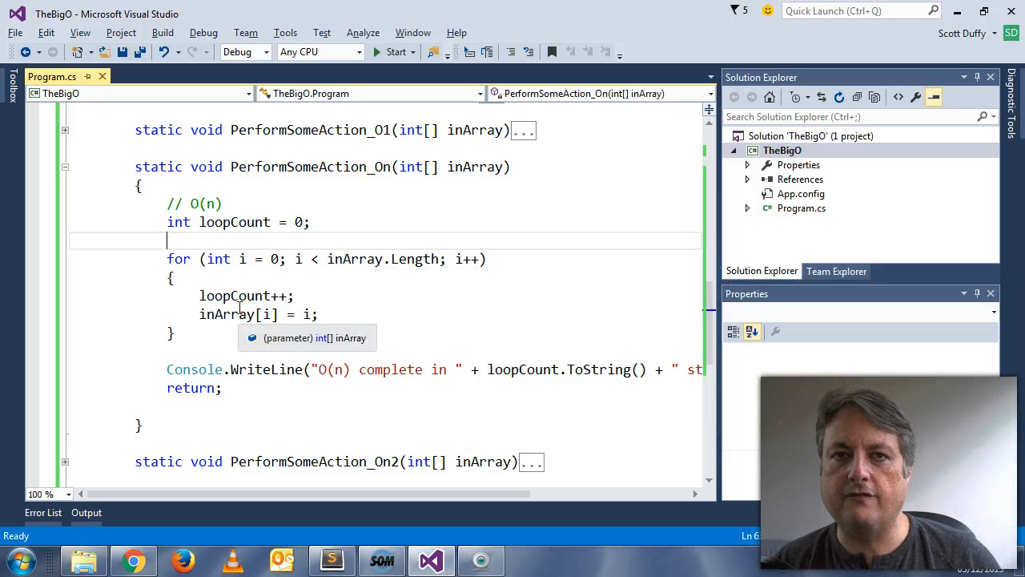
pyautogui.moveTo(307, 314)
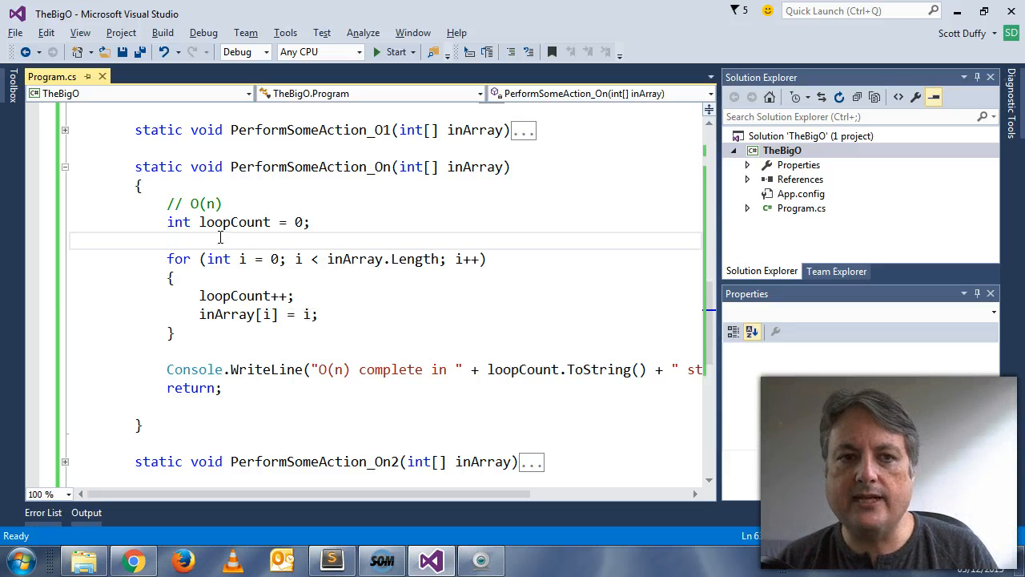
pyautogui.moveTo(234, 221)
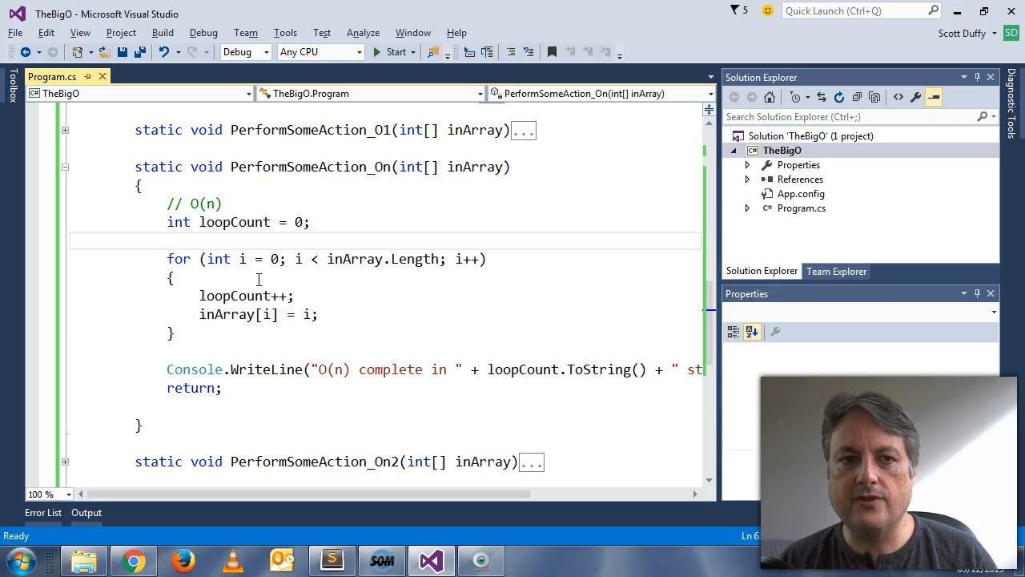
pyautogui.moveTo(370, 369)
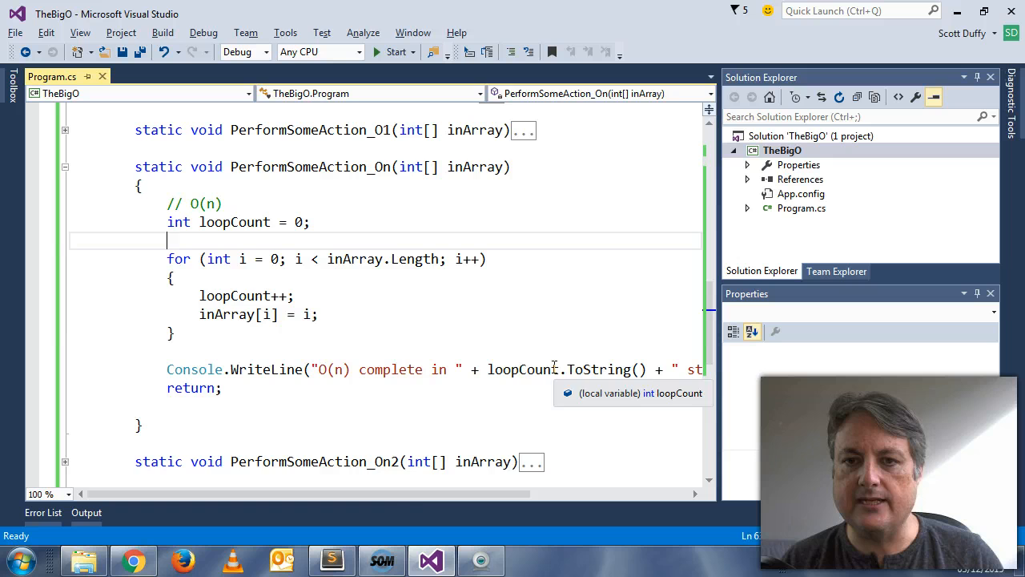
pyautogui.moveTo(557, 494); pyautogui.dragTo(432, 494)
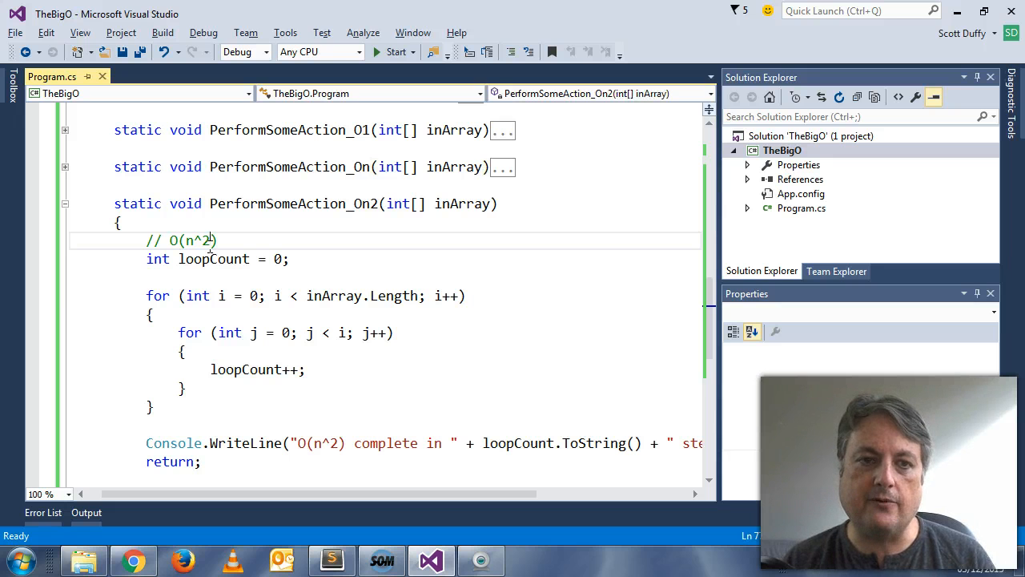
pyautogui.moveTo(222, 295)
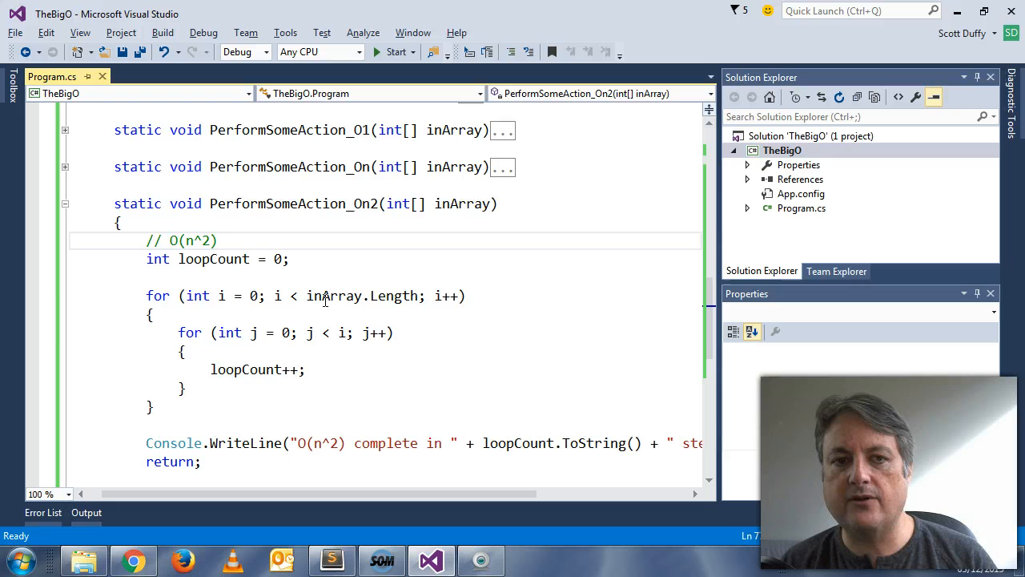
pyautogui.moveTo(309, 331)
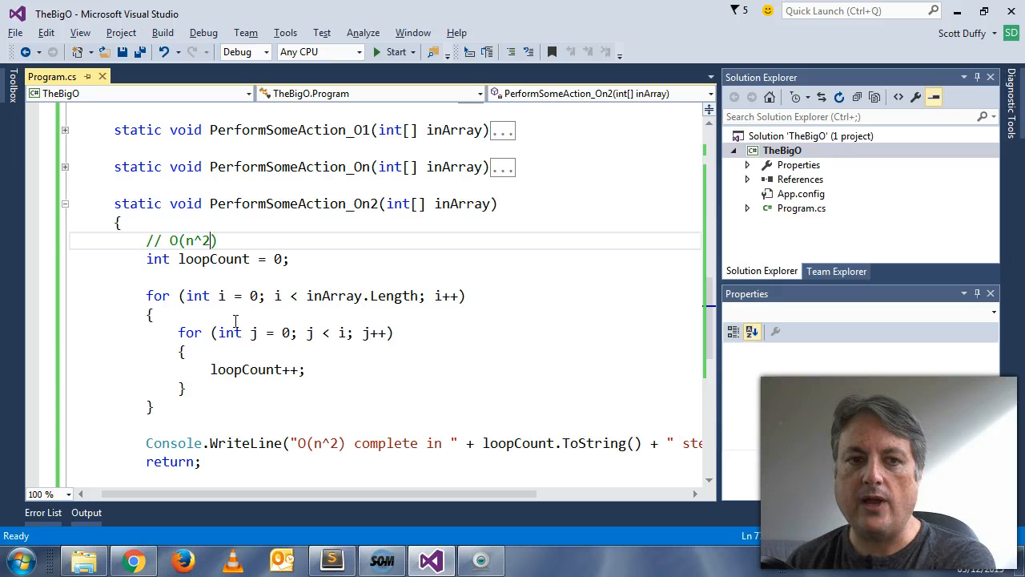
pyautogui.moveTo(333, 295)
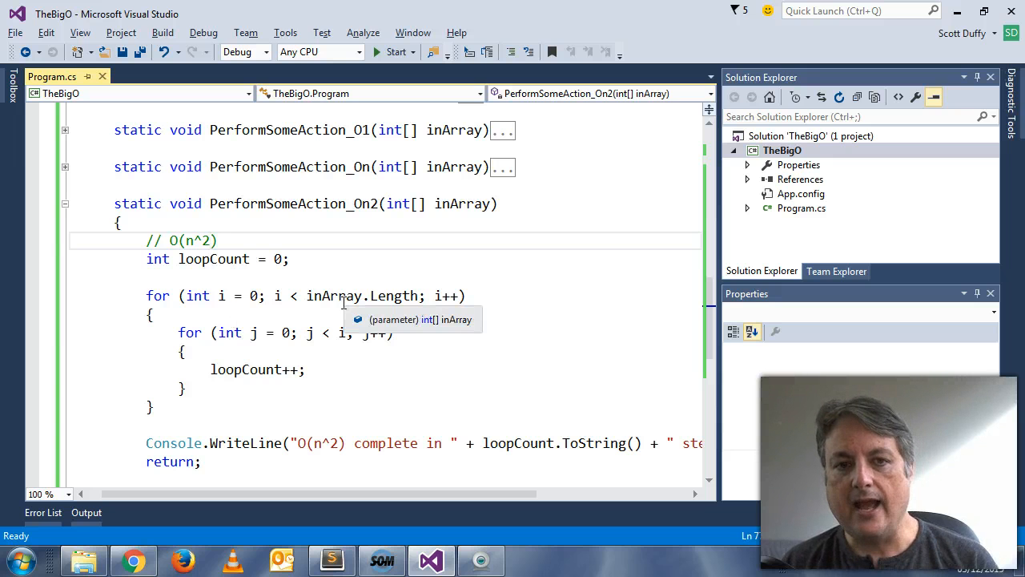
pyautogui.moveTo(401, 343)
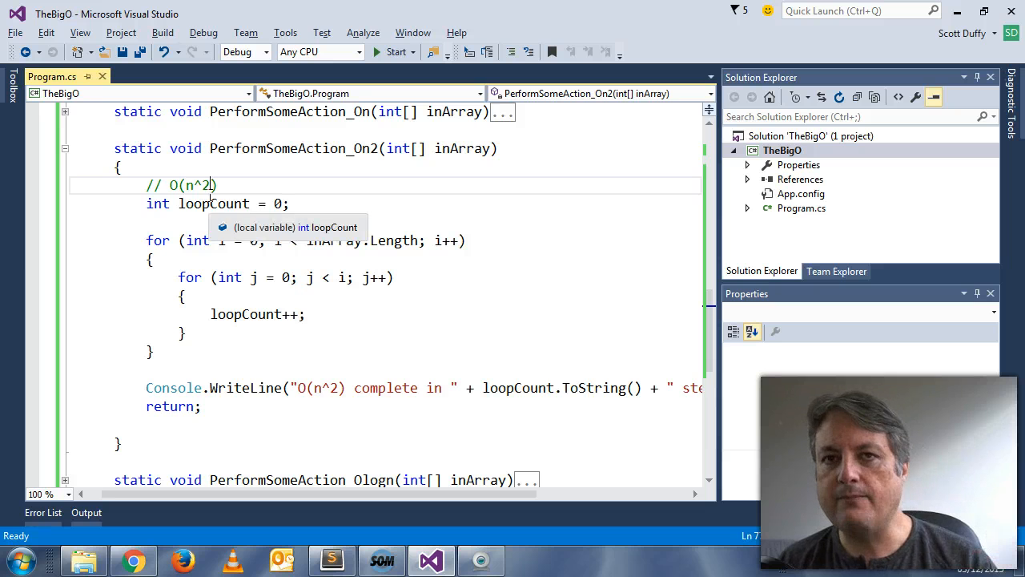
pyautogui.moveTo(330, 250)
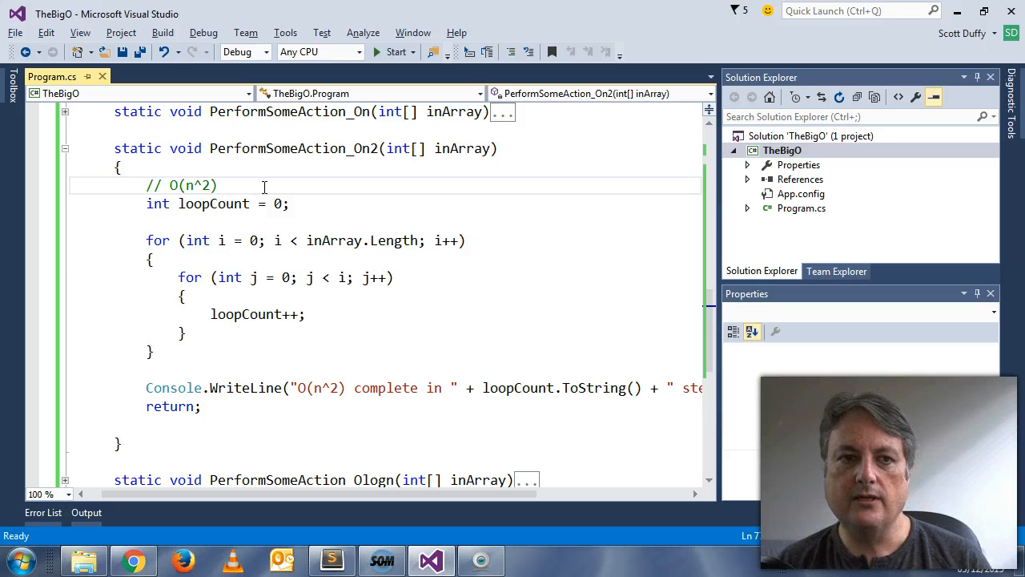
pyautogui.click(218, 186)
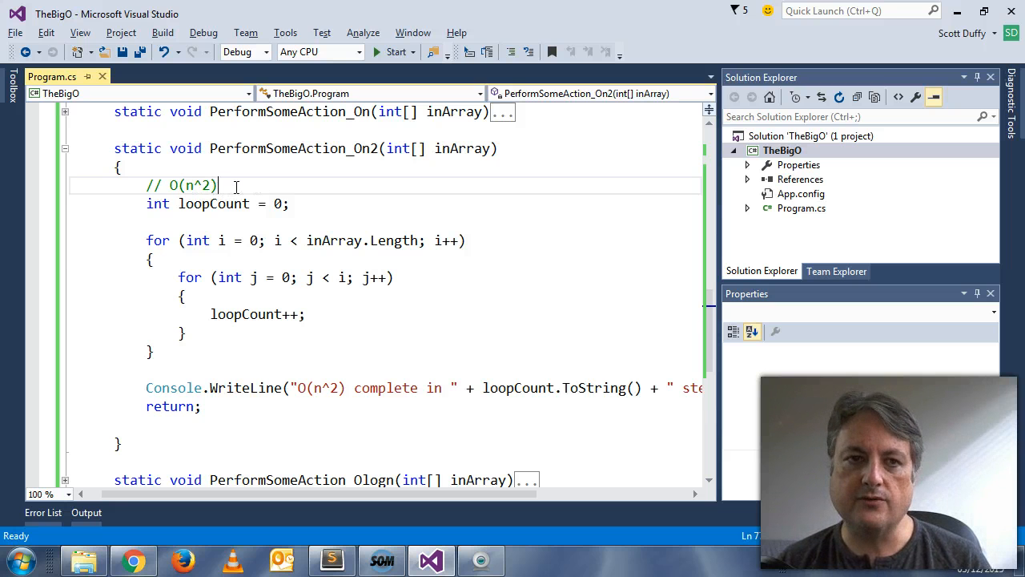
pyautogui.moveTo(253, 294)
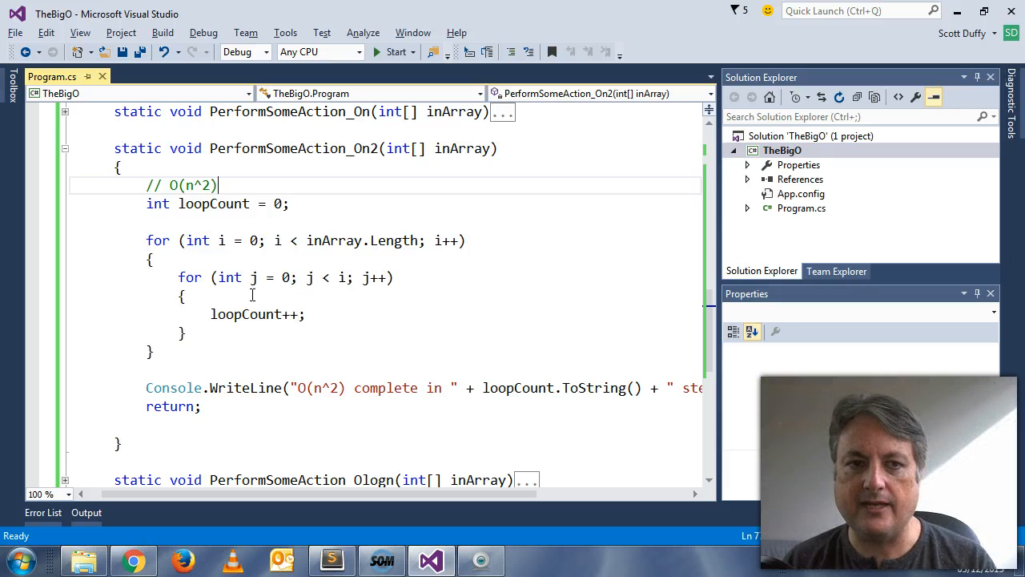
pyautogui.moveTo(255, 277)
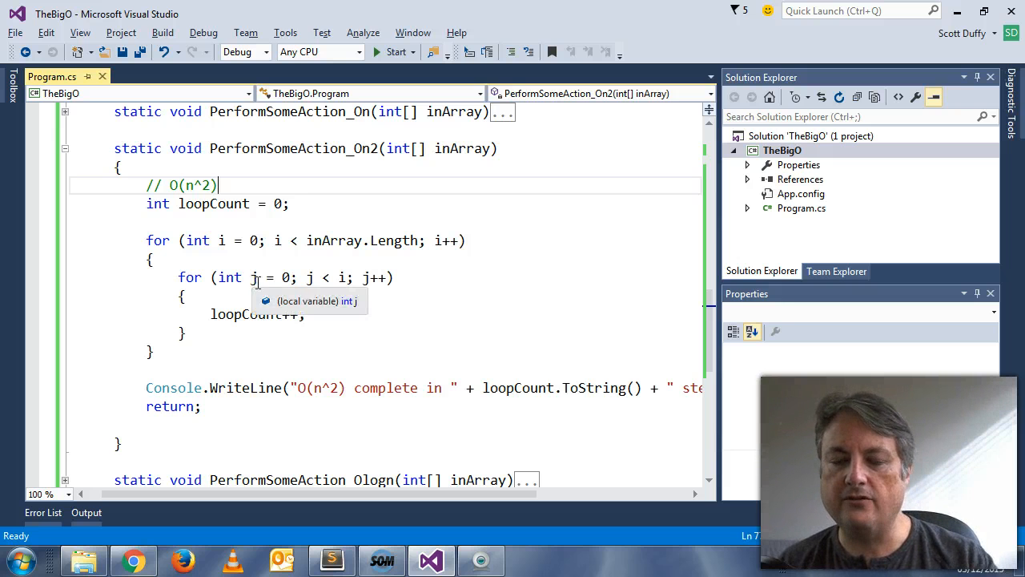
pyautogui.moveTo(213, 224)
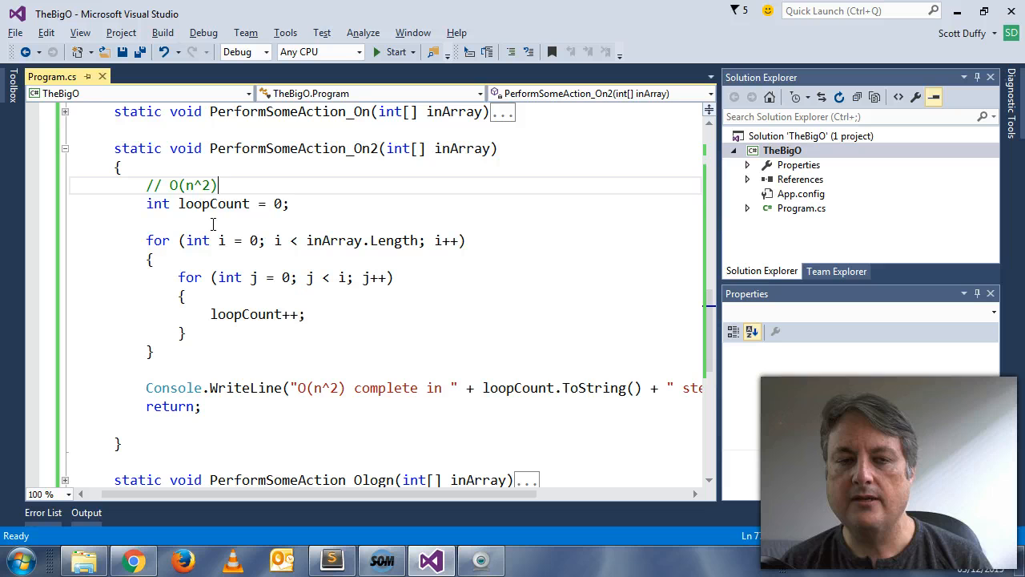
pyautogui.moveTo(157, 204)
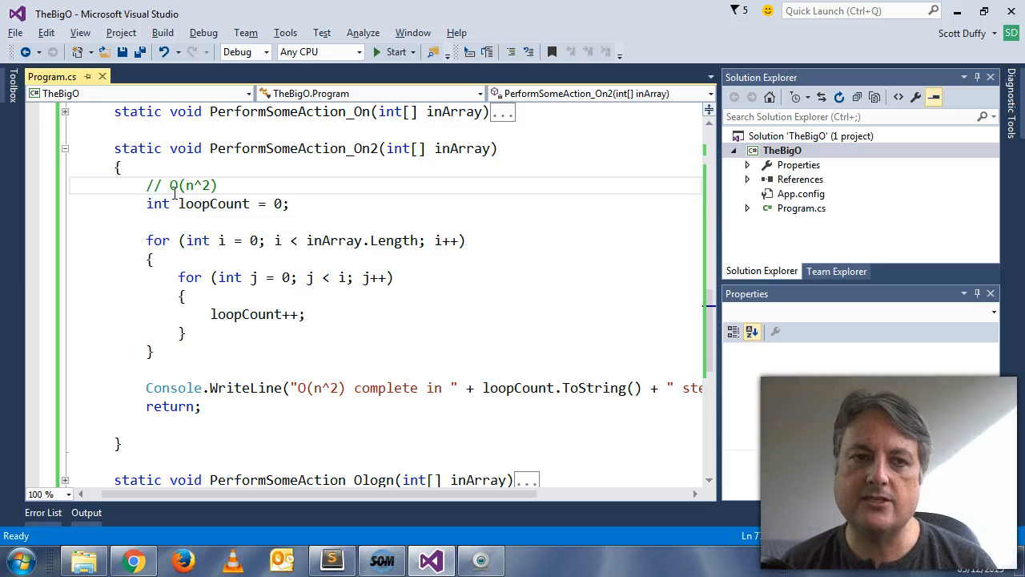
pyautogui.doubleClick(196, 186)
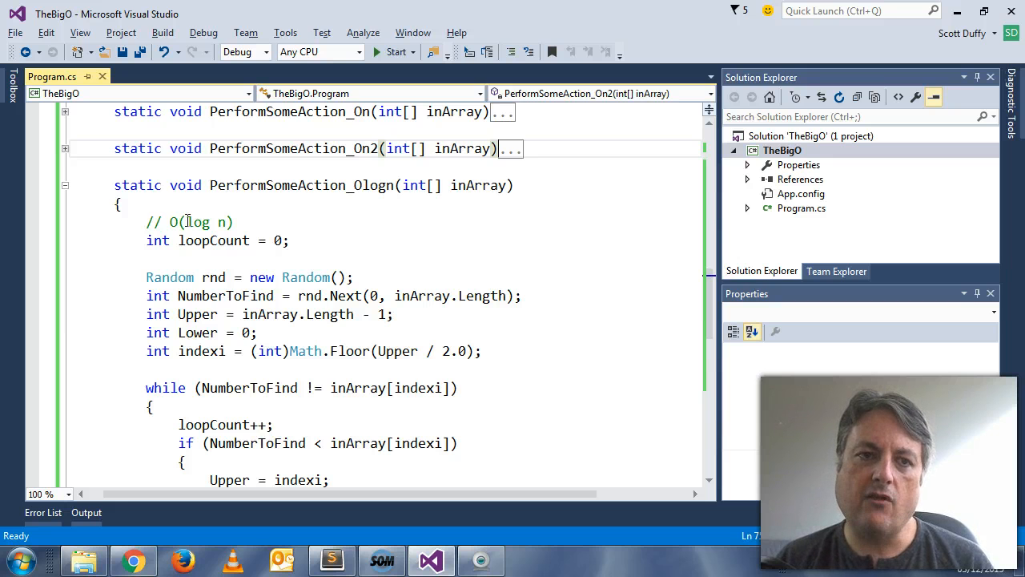
# Step: Add the comment line '// 2^x = n' below the '// O(log n)' heading
pyautogui.doubleClick(197, 221)
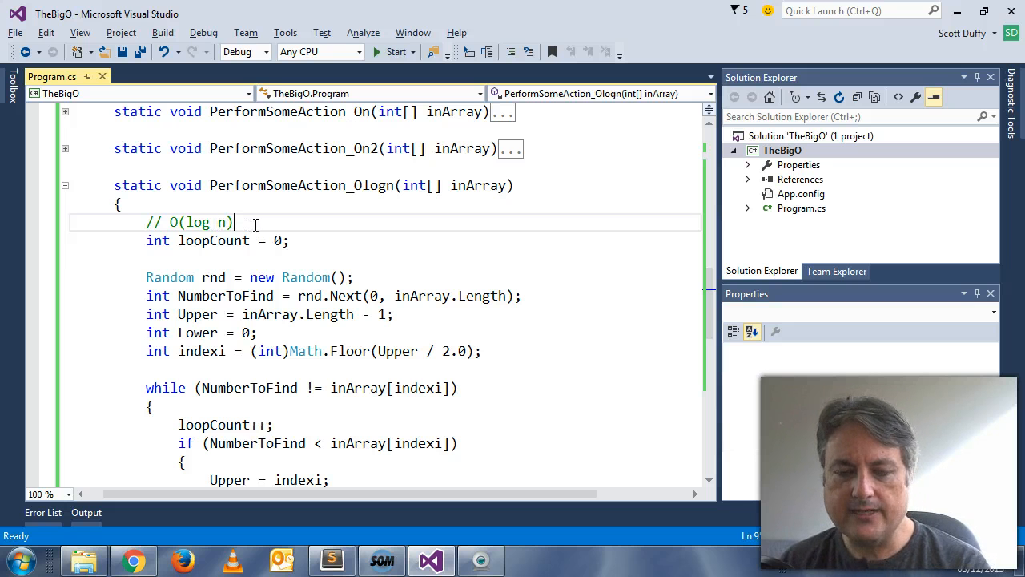
pyautogui.write('//')
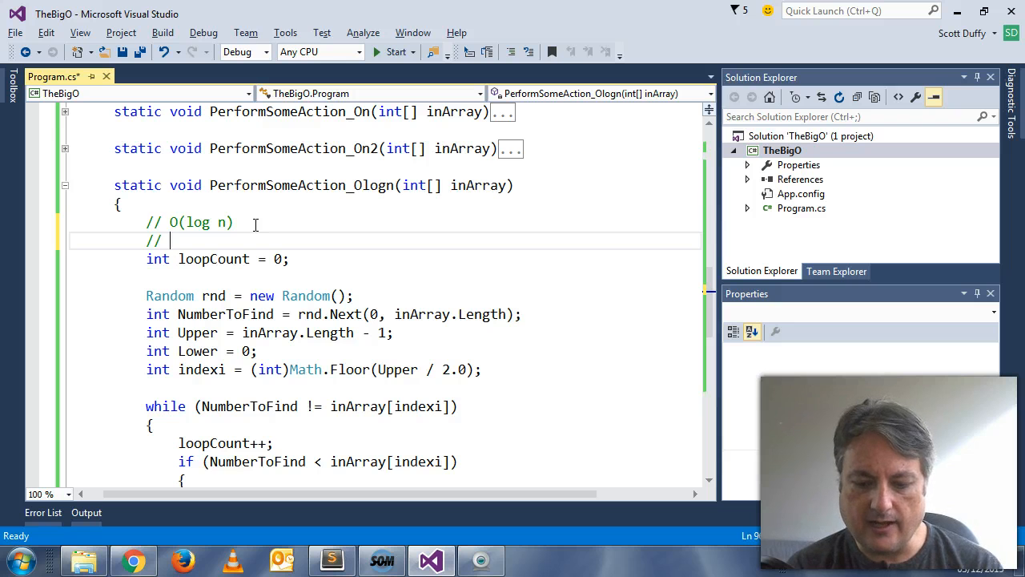
pyautogui.write('2^')
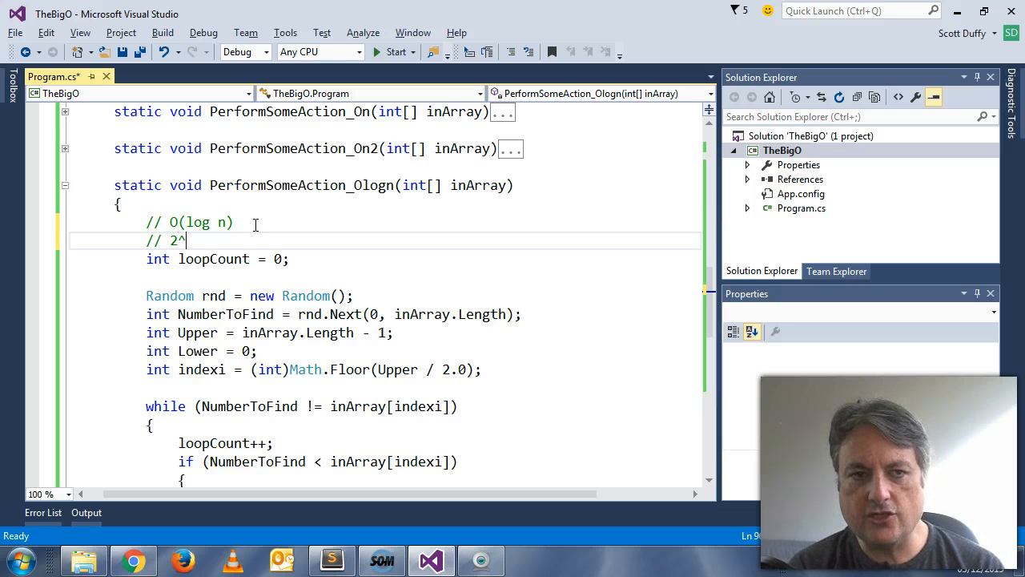
pyautogui.write('x = n')
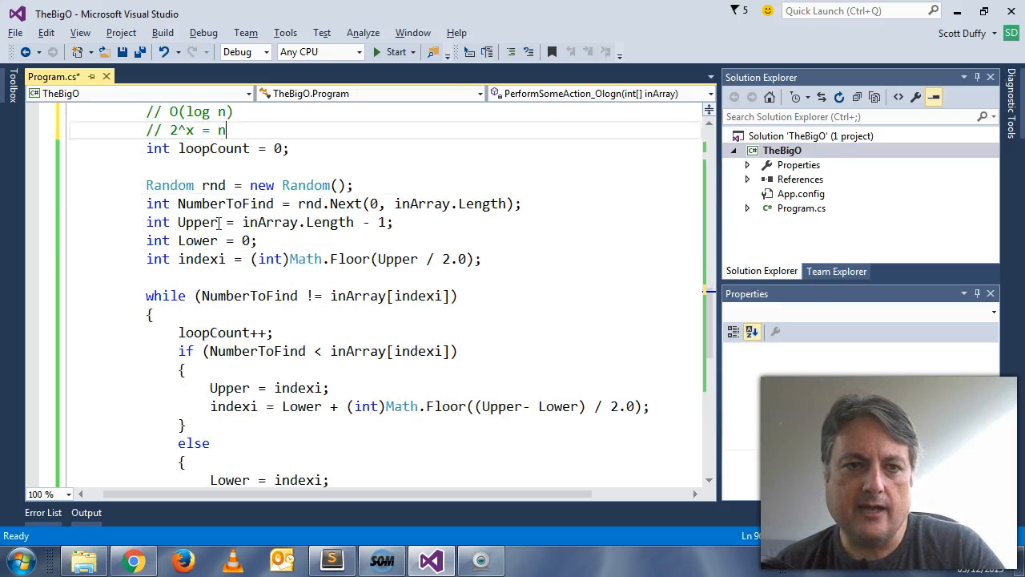
pyautogui.moveTo(215, 186)
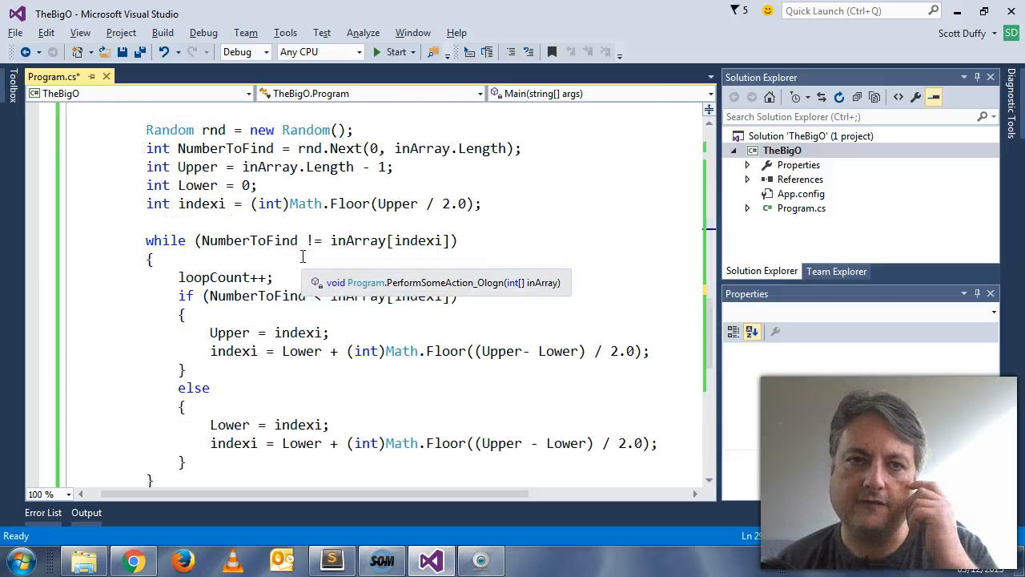
# Step: Start (F5) TheBigO so the console prints O(1) in 1 step and O(n) in 20000 steps
pyautogui.scroll(-3)
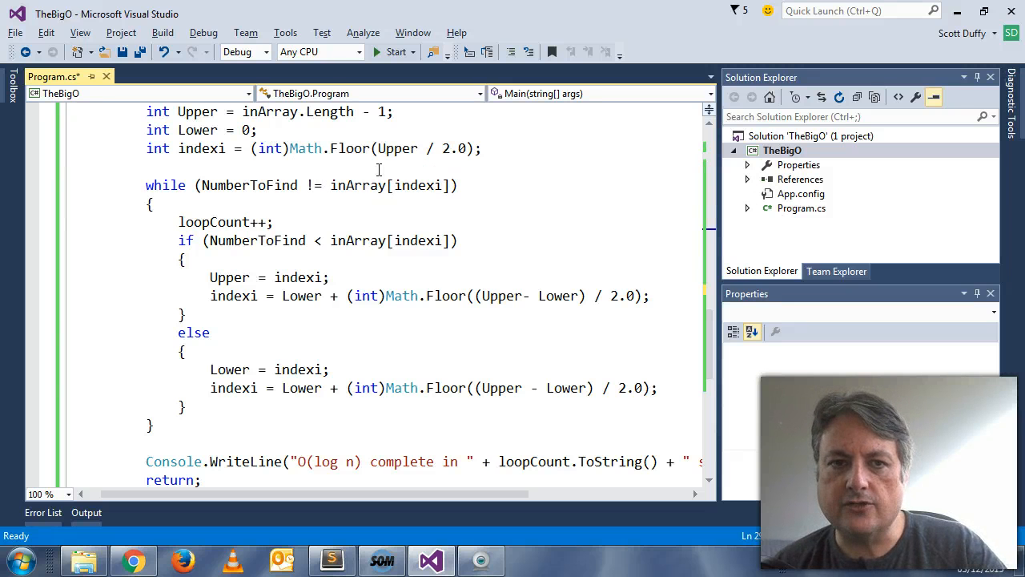
pyautogui.doubleClick(248, 186)
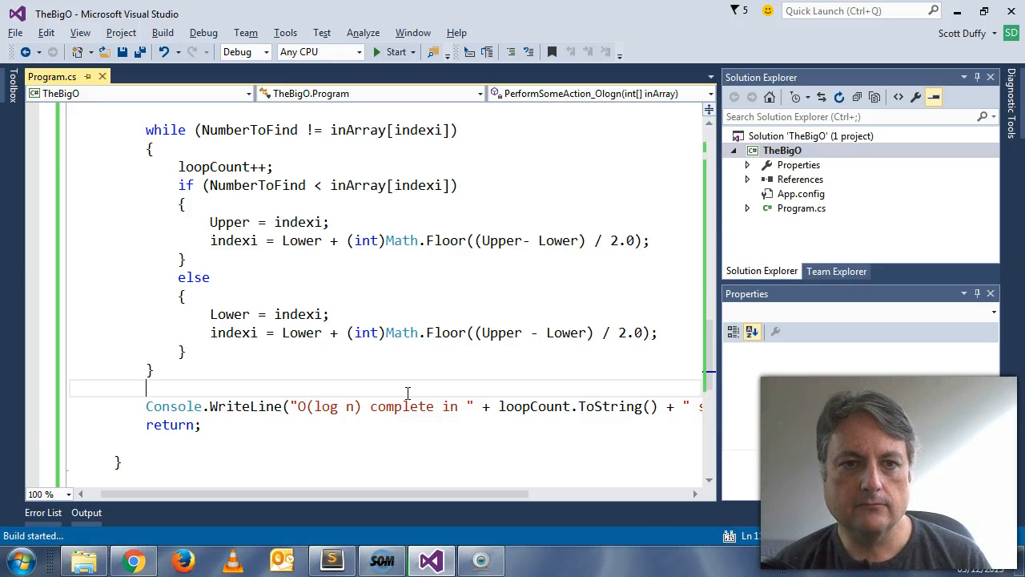
pyautogui.click(394, 51)
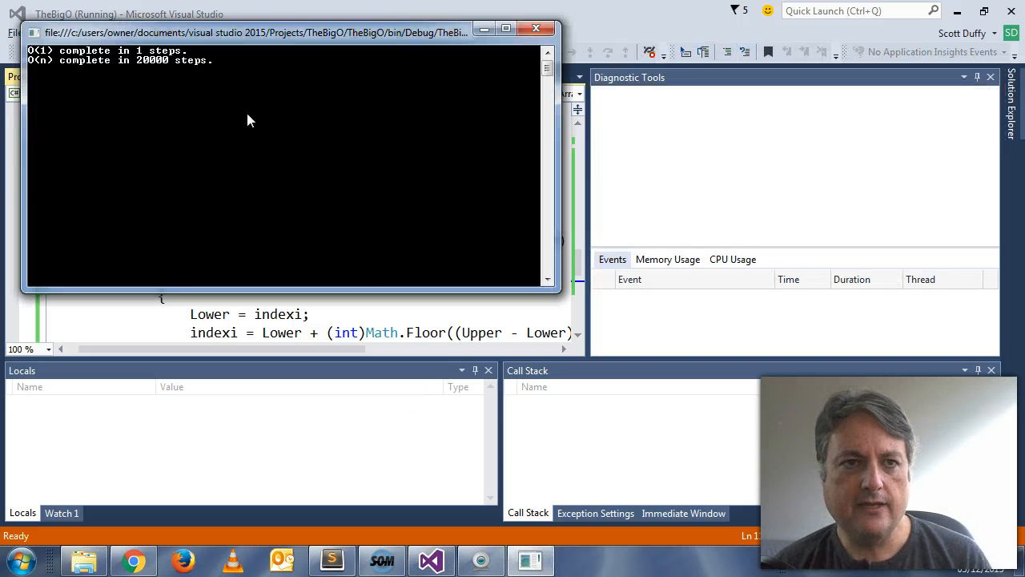